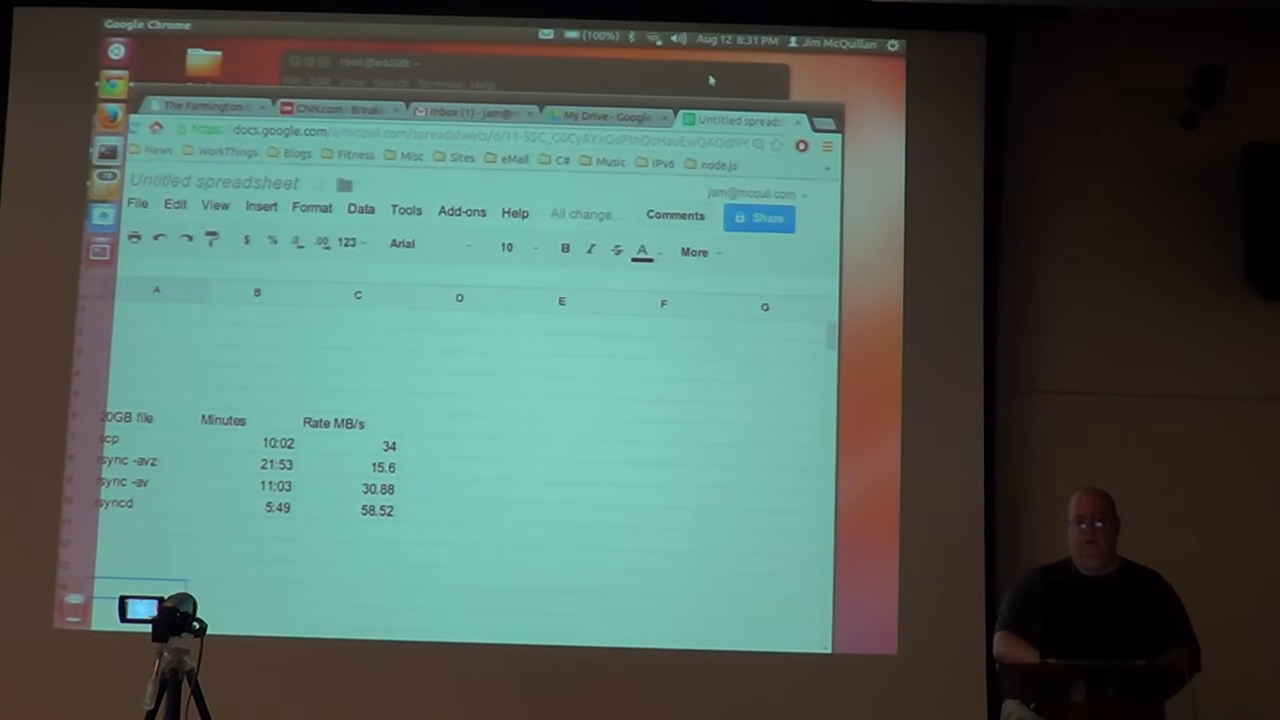
# Leave the transfer-speed spreadsheet by starting a new browser tab on the Google page.
pyautogui.click(800, 120)
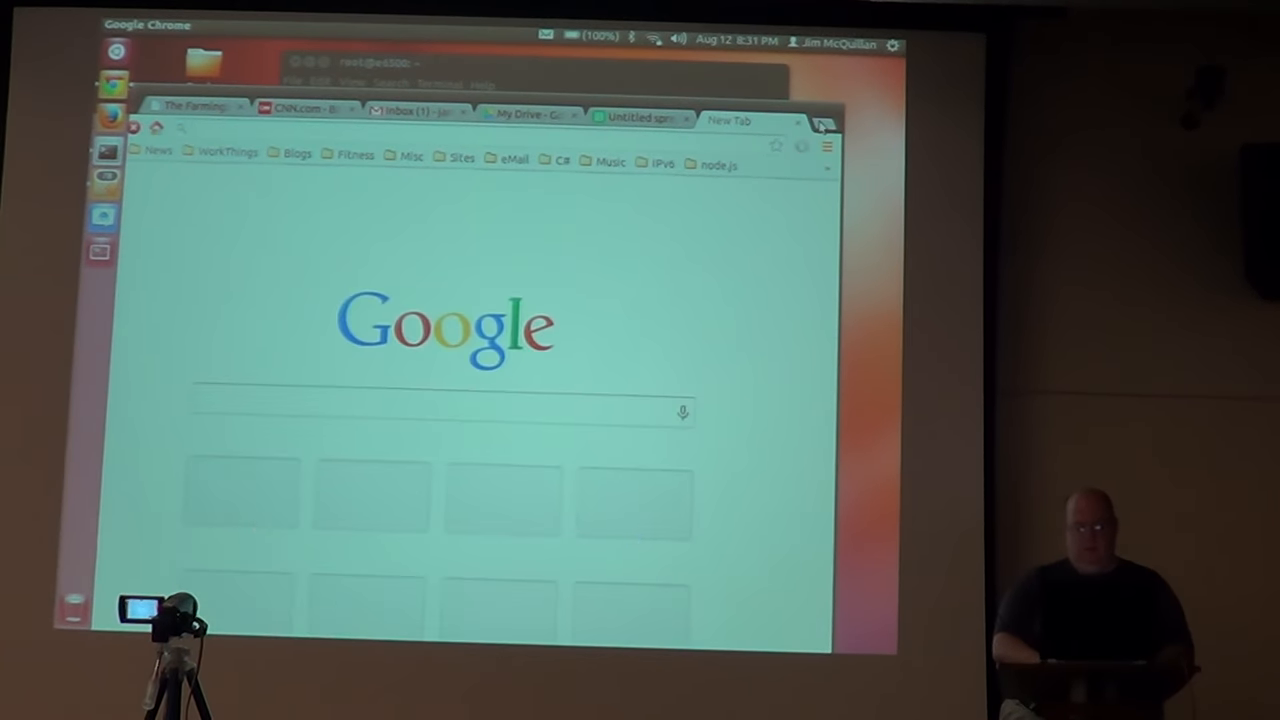
# Search Google for 'rsync for windows' and show the results list.
pyautogui.write('rsy')
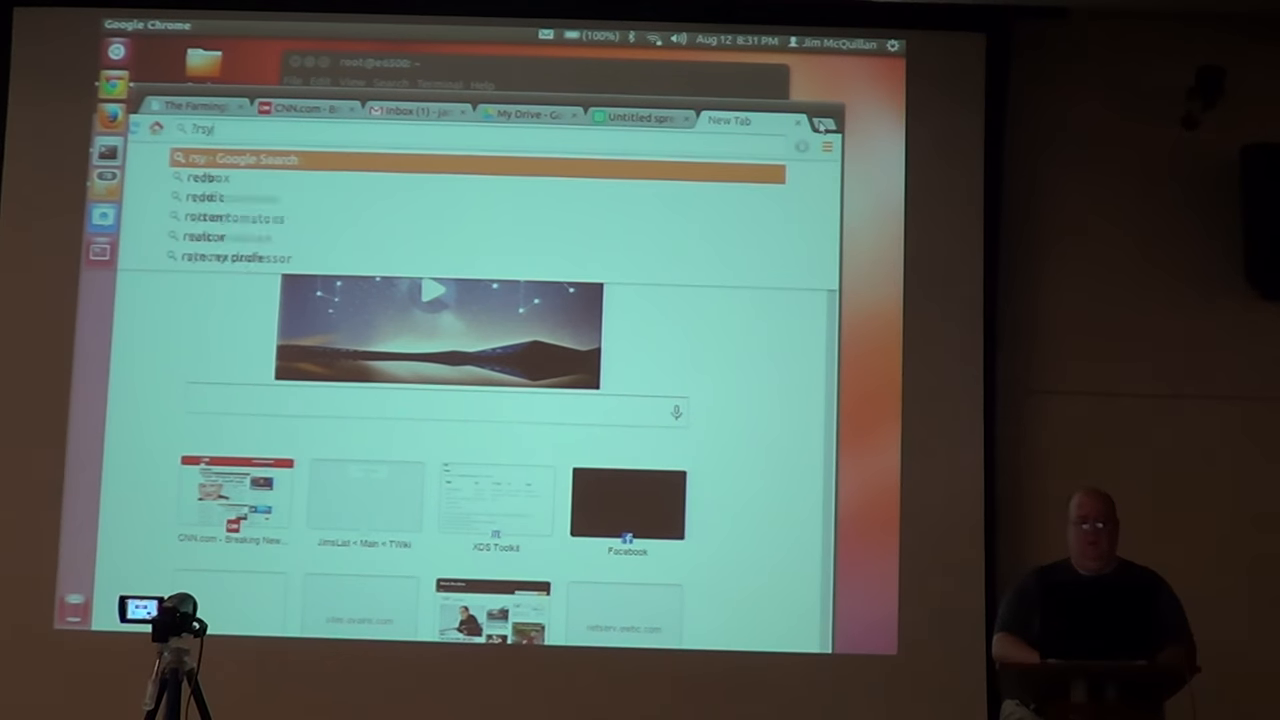
pyautogui.write('sync for windows')
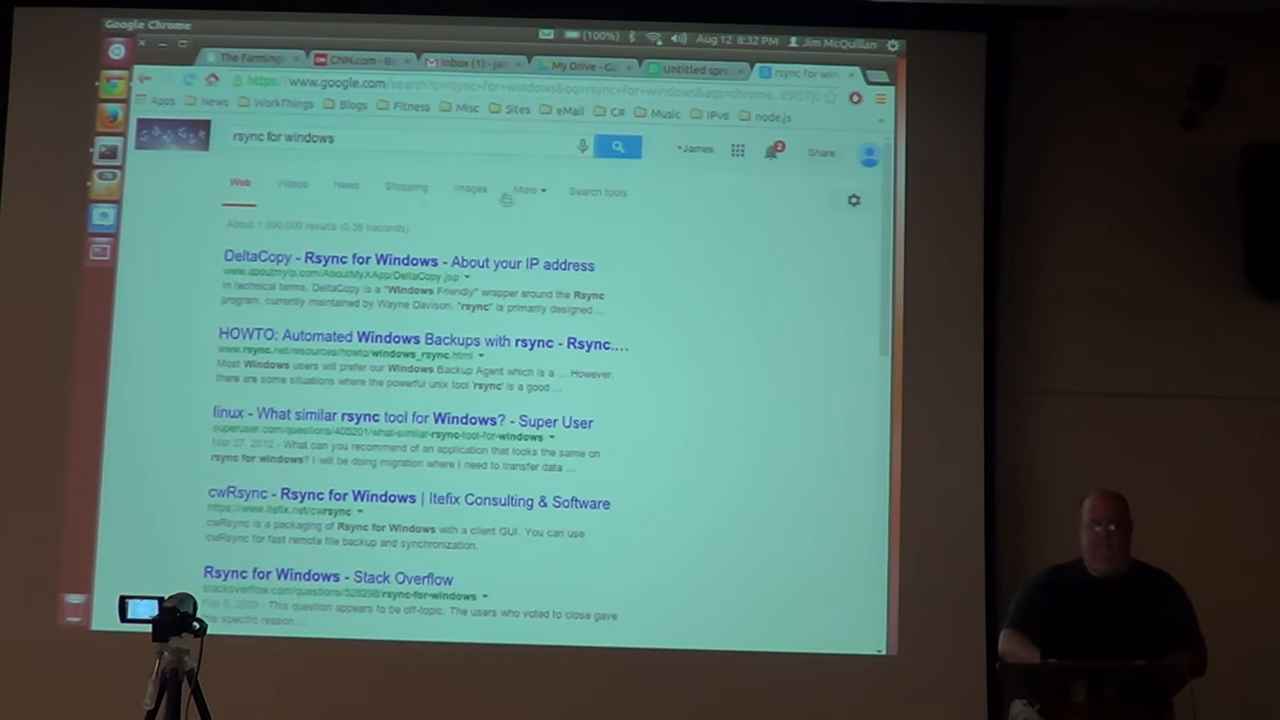
pyautogui.moveTo(602, 452)
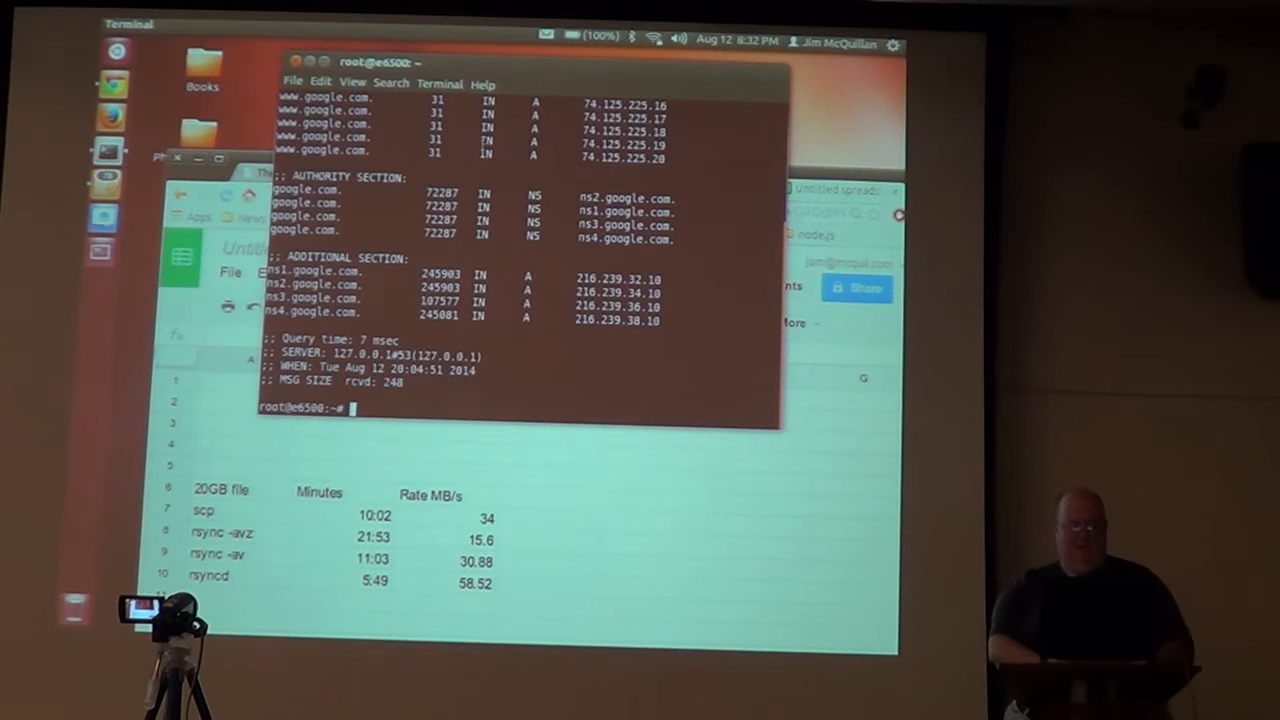
# Log out of the DNS terminal and begin a kill command beside the rsync daemon process list.
pyautogui.write('logout')
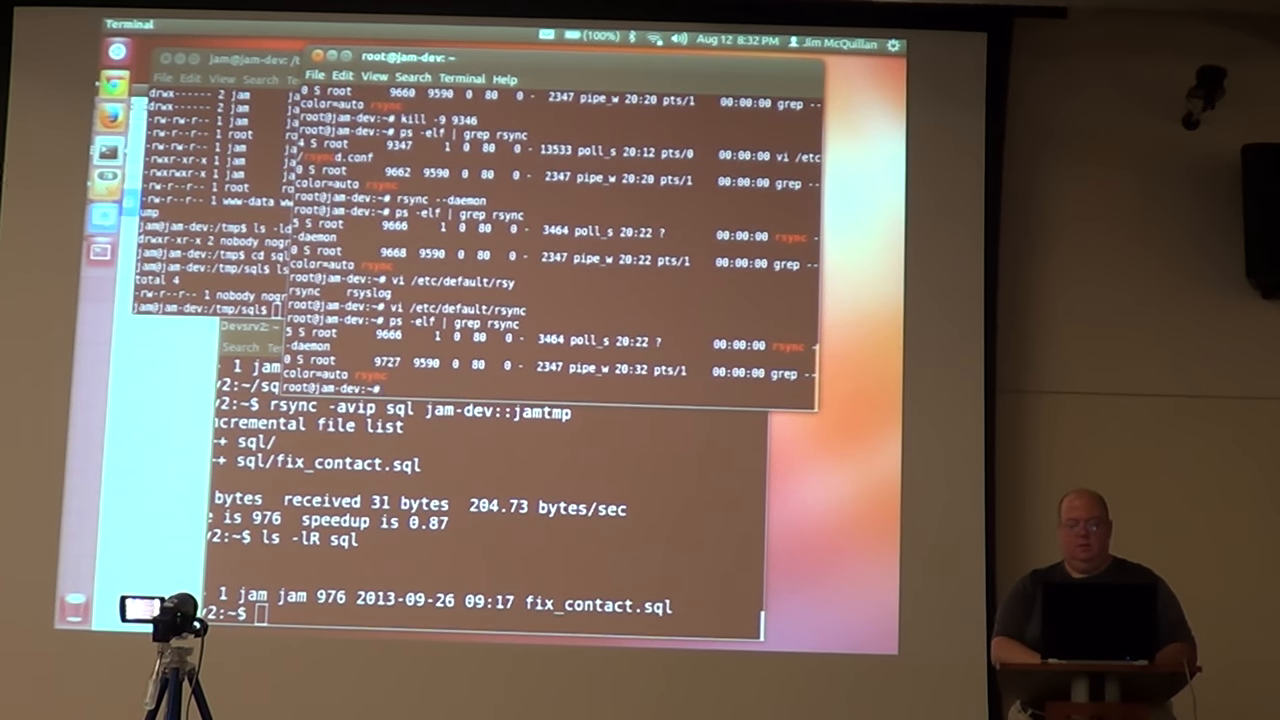
pyautogui.write('kill')
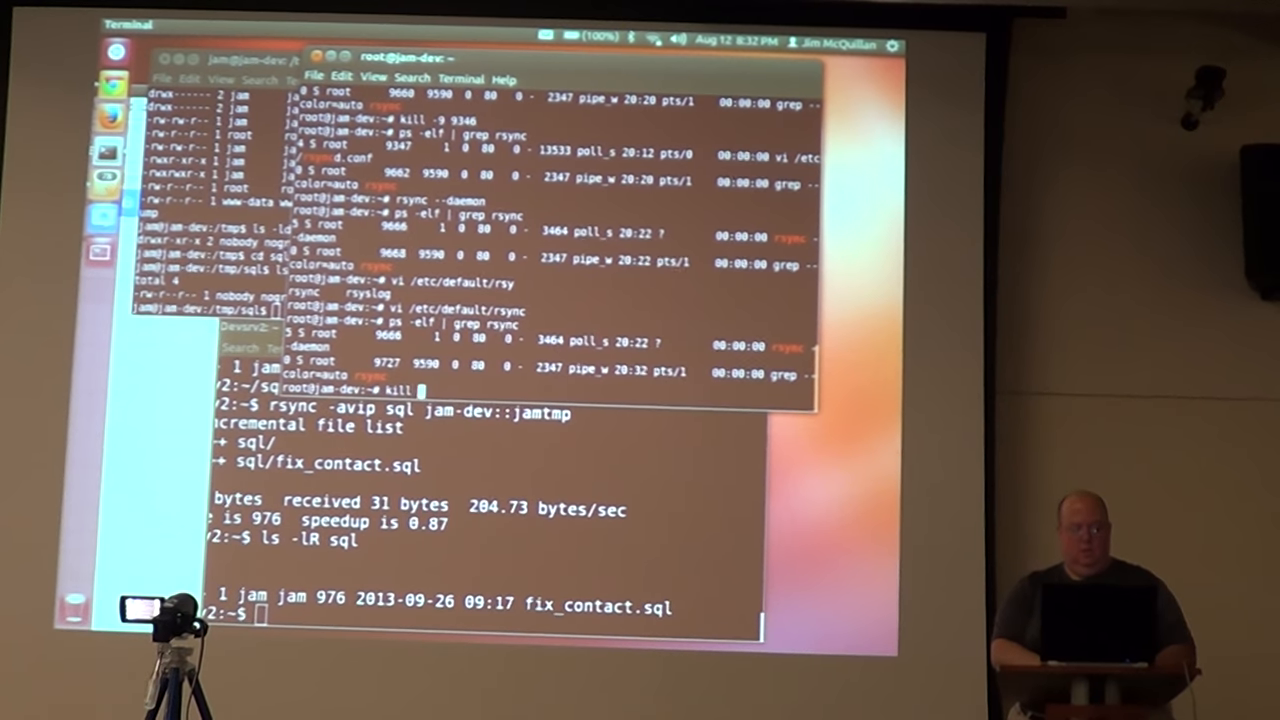